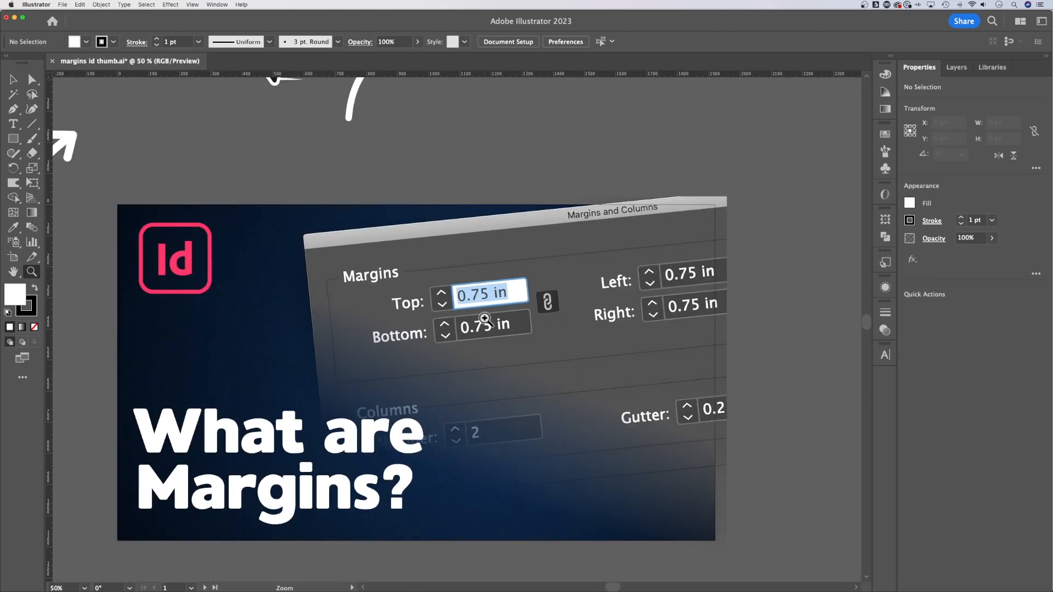
{"action": "mouse_move", "coordinate": [490, 315]}
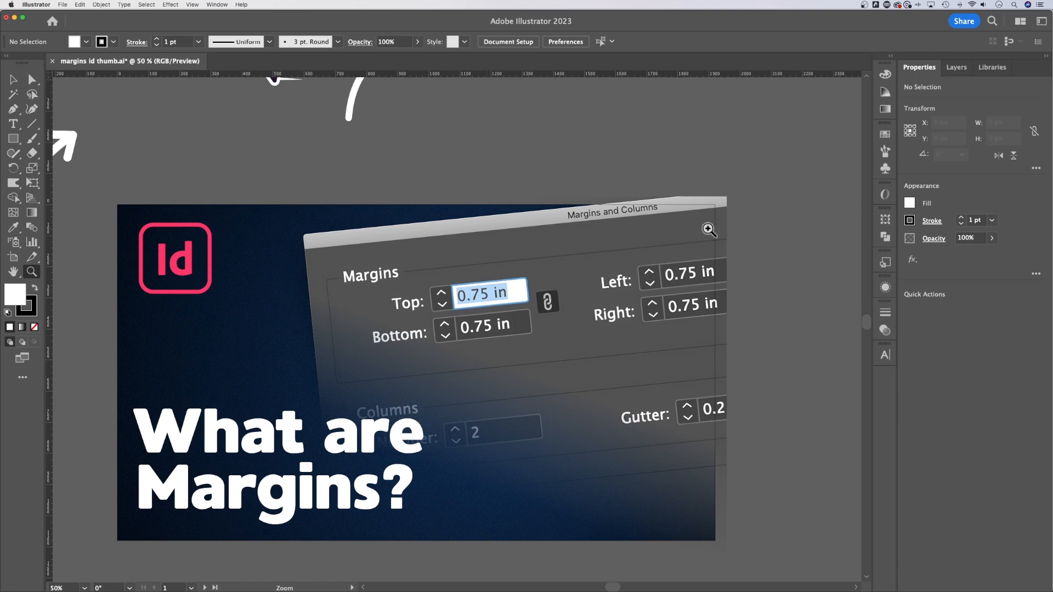
Magnify the 'What are' lettering with repeated Zoom tool clicks until the letter t fills the canvas.
{"action": "scroll", "scroll_direction": "down", "scroll_amount": 3}
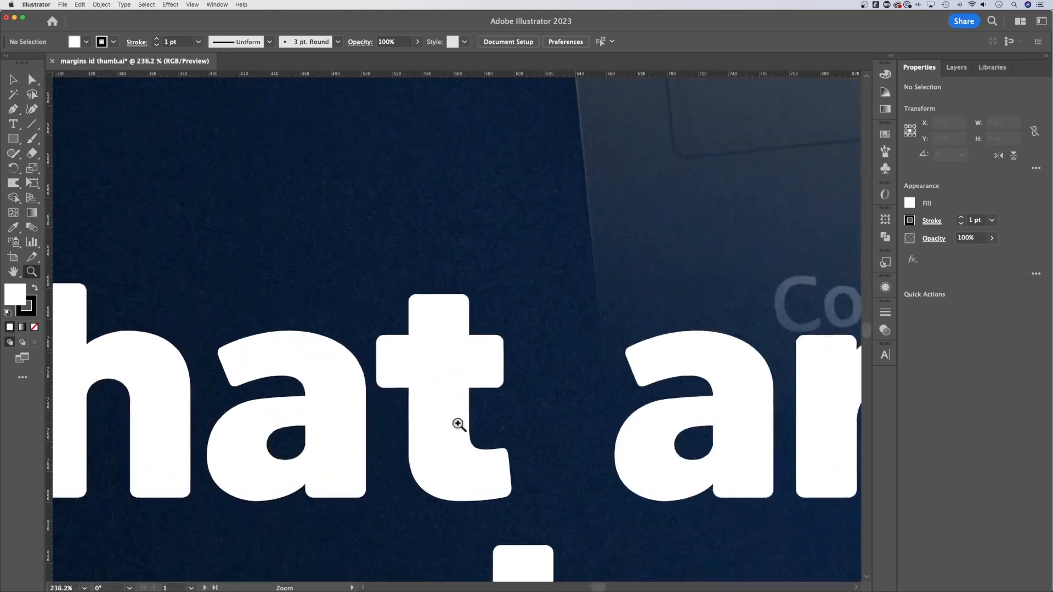
{"action": "left_click", "coordinate": [460, 423]}
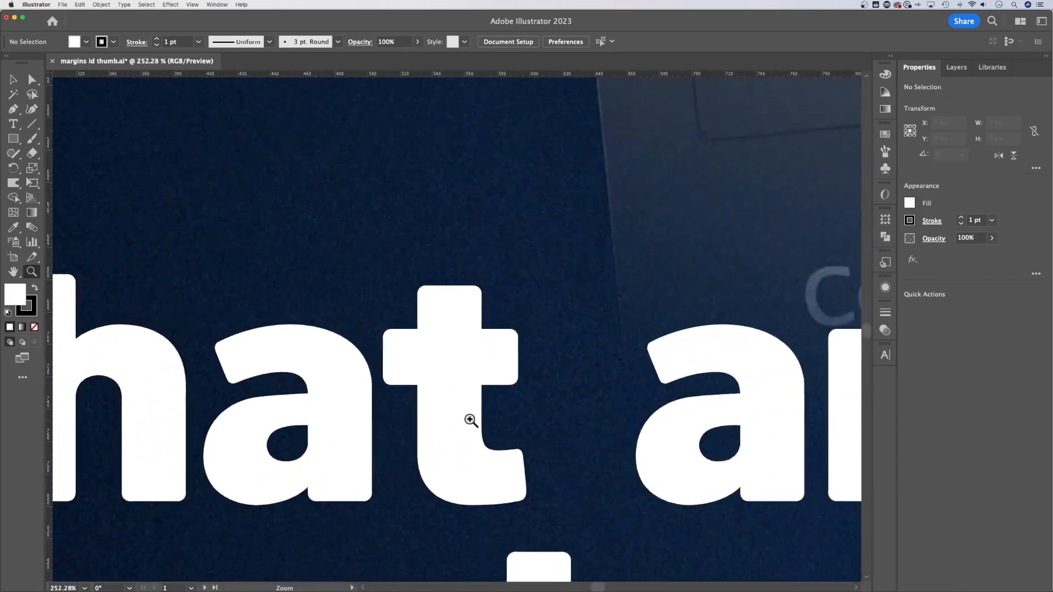
{"action": "left_click", "coordinate": [471, 421]}
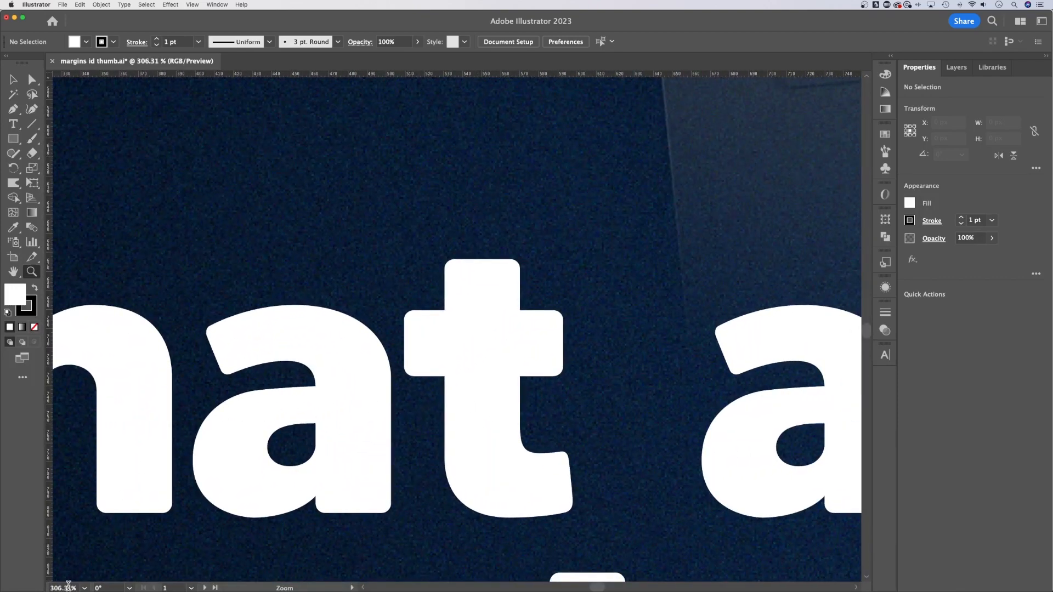
Choose Fit On Screen from the status-bar zoom presets to show every thumbnail at once.
{"action": "left_click", "coordinate": [63, 588]}
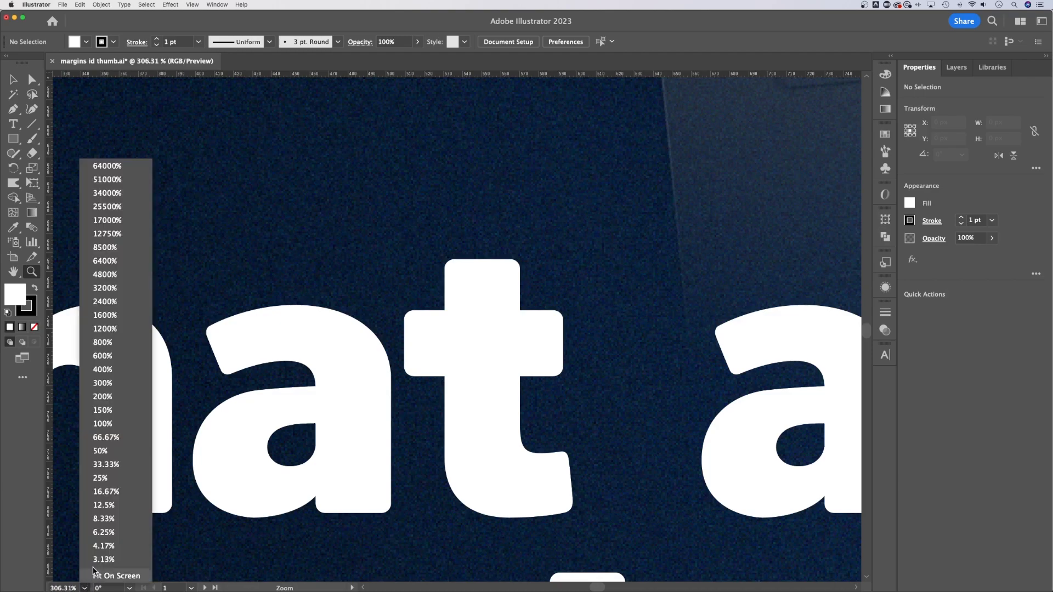
{"action": "mouse_move", "coordinate": [115, 165]}
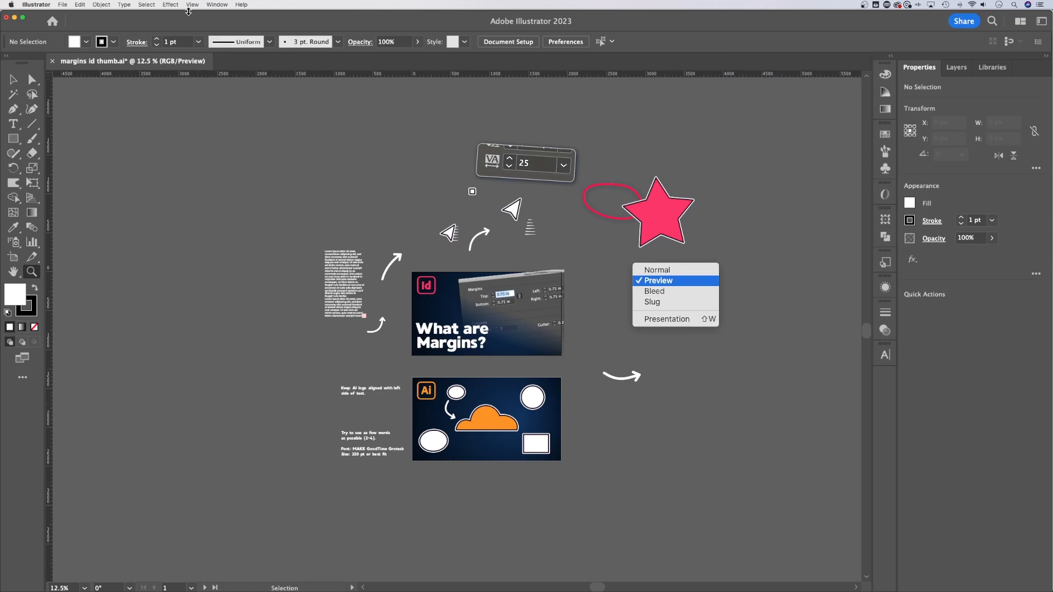
Switch to View using CPU, then zoom in and Option-click back out on the Margins heading.
{"action": "left_click", "coordinate": [191, 4]}
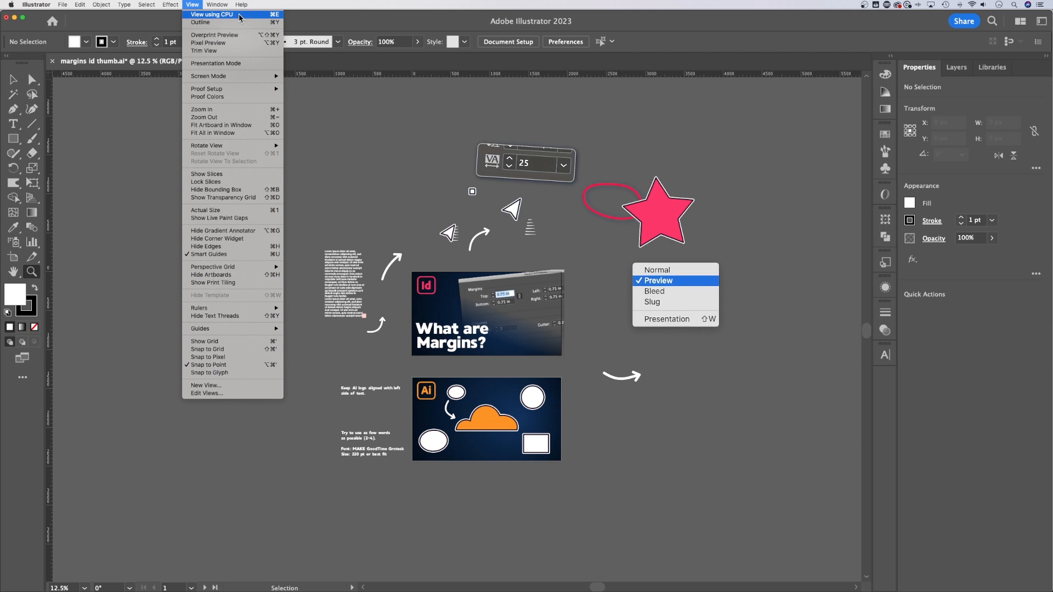
{"action": "mouse_move", "coordinate": [231, 15]}
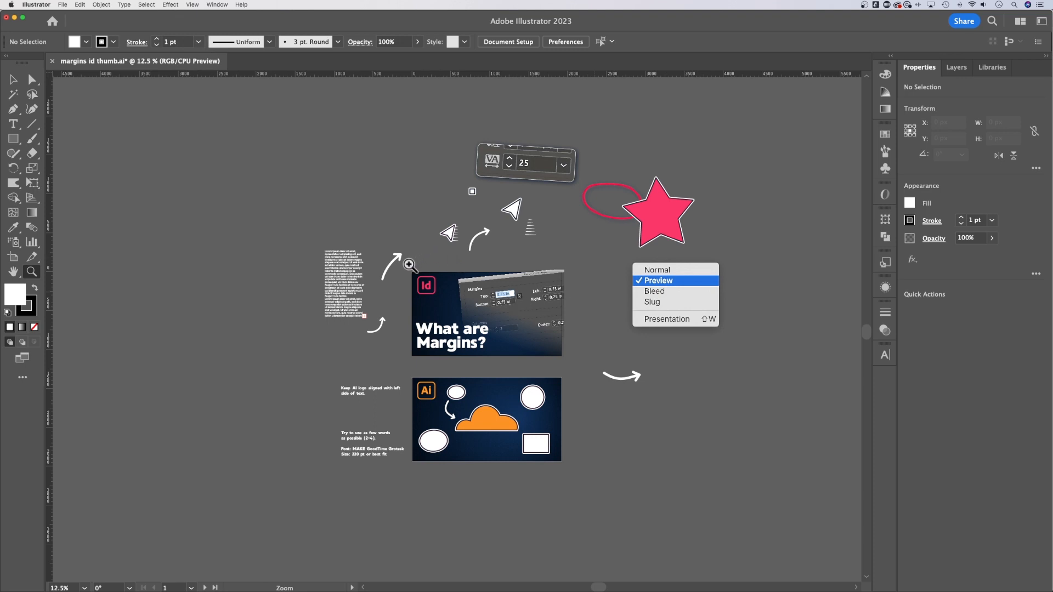
{"action": "mouse_move", "coordinate": [576, 361]}
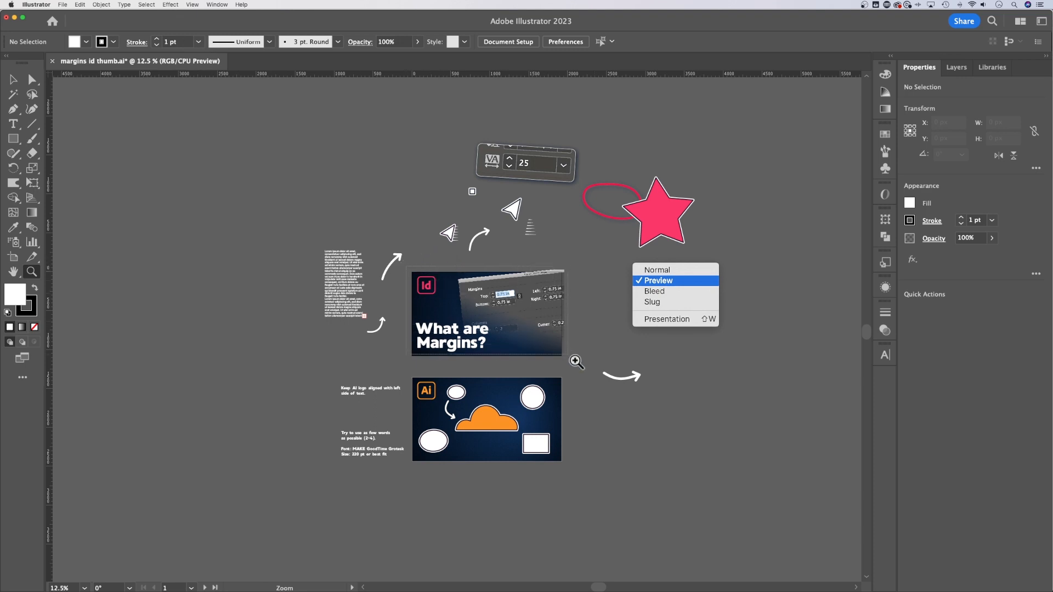
{"action": "mouse_move", "coordinate": [472, 298]}
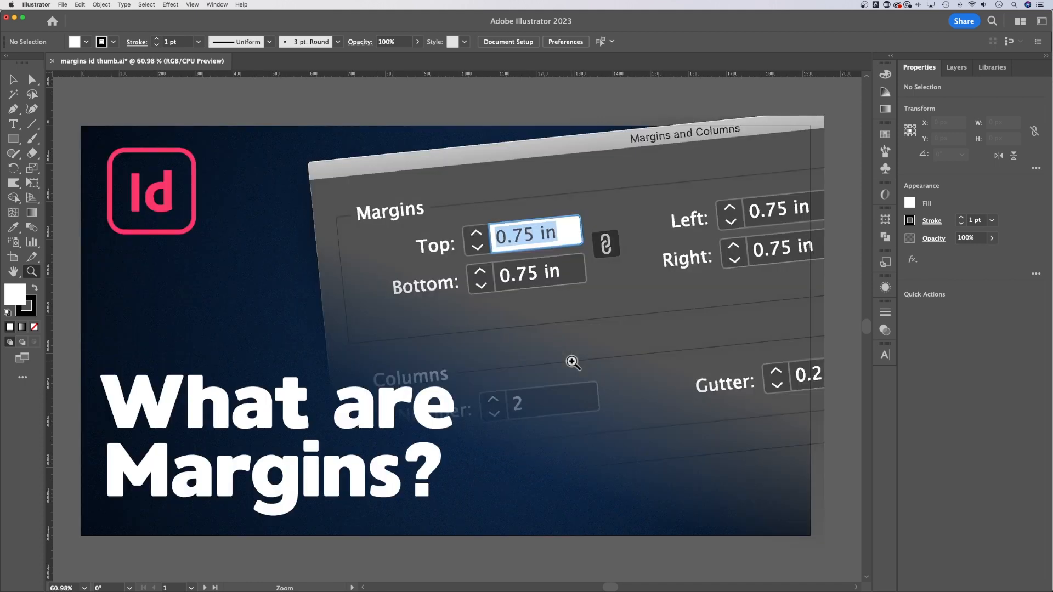
{"action": "mouse_move", "coordinate": [352, 201]}
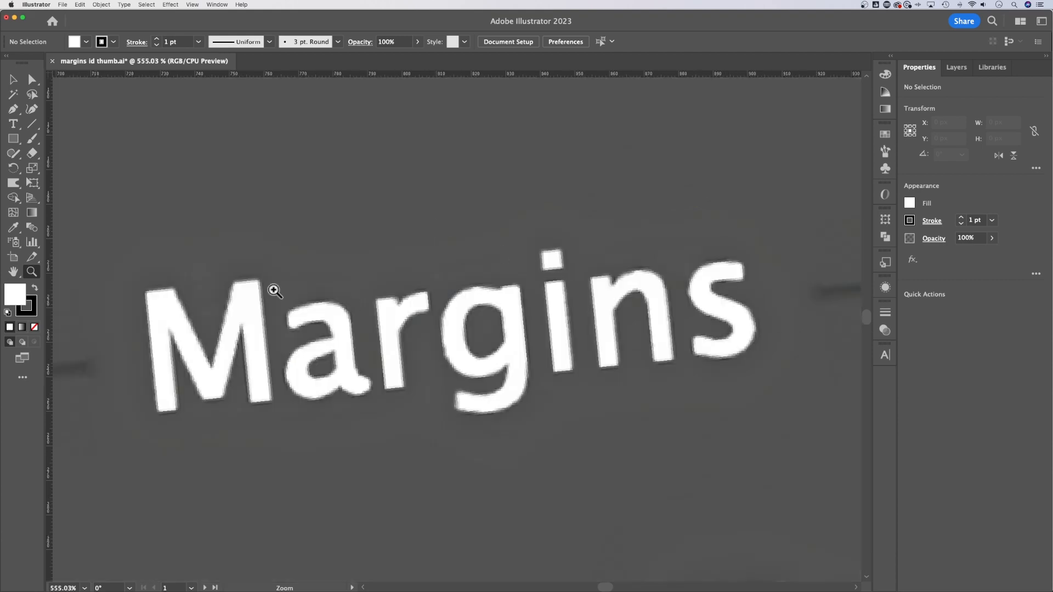
{"action": "mouse_move", "coordinate": [384, 332]}
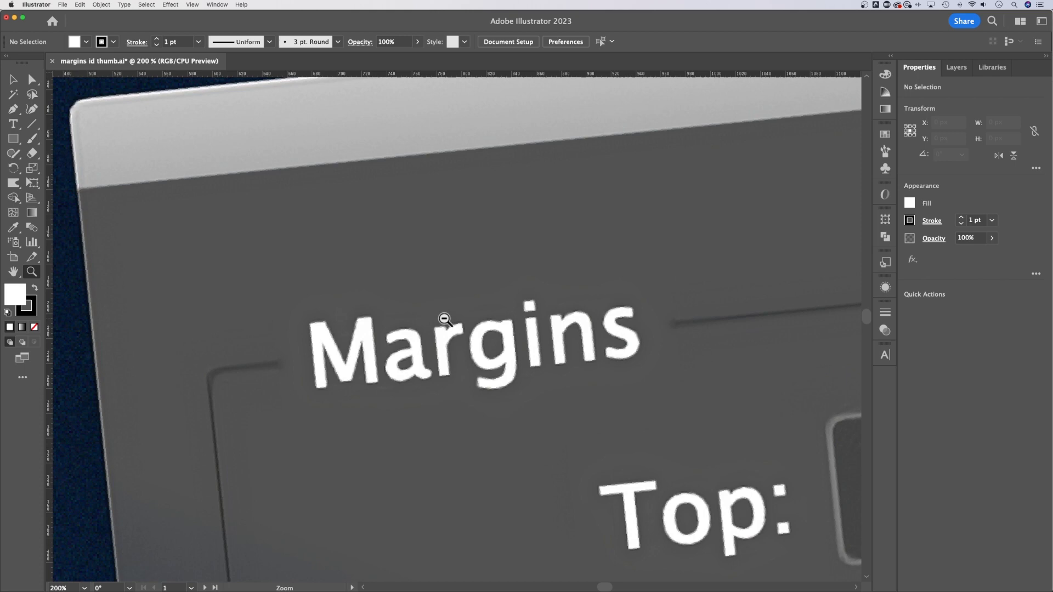
{"action": "left_click", "coordinate": [444, 319]}
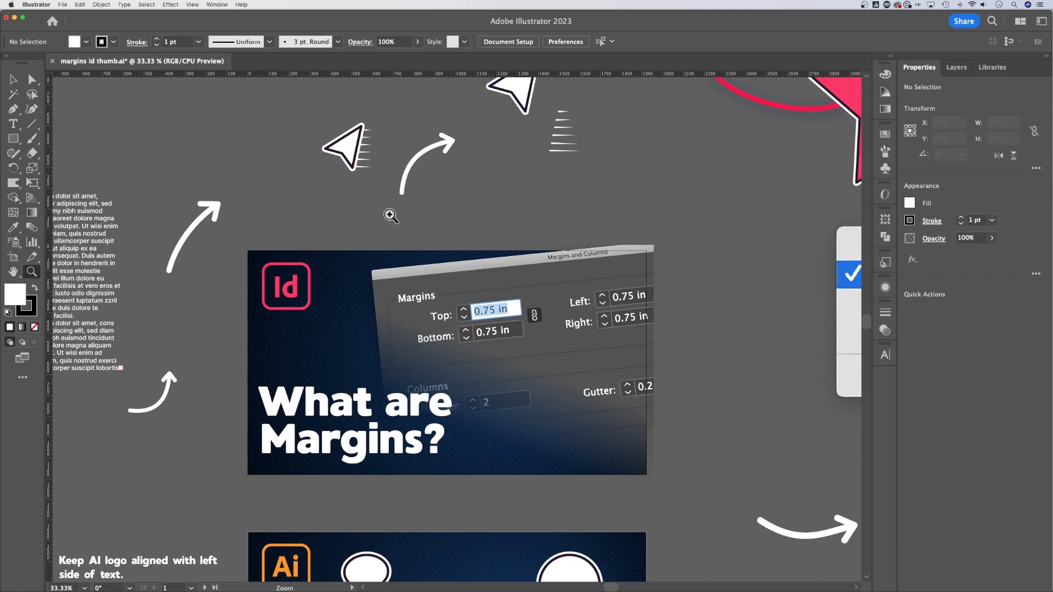
Return to GPU preview and bring up Illustrator > Preferences > General.
{"action": "left_click", "coordinate": [192, 4]}
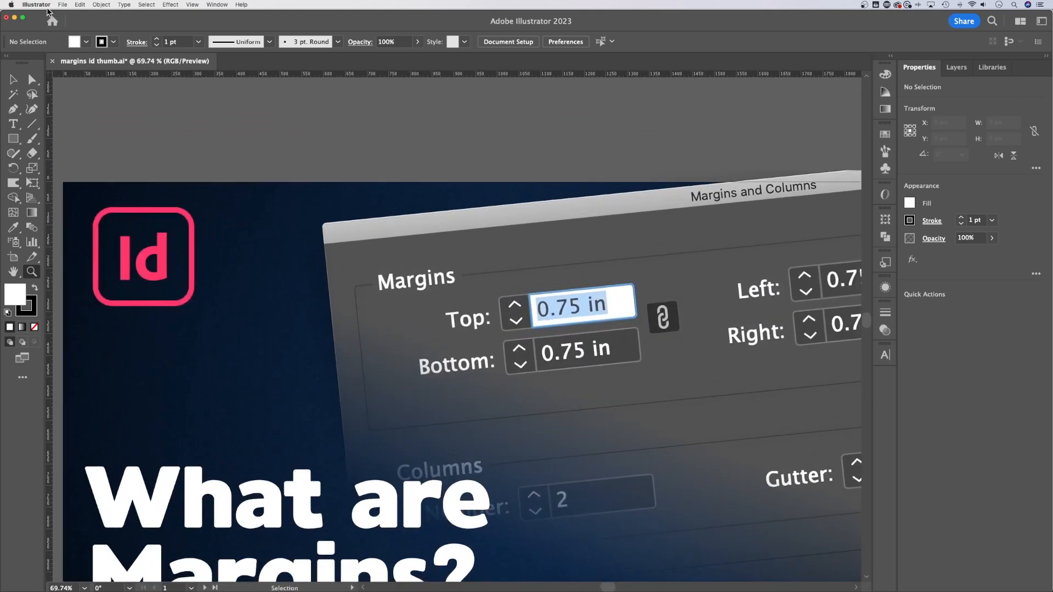
{"action": "left_click", "coordinate": [35, 4]}
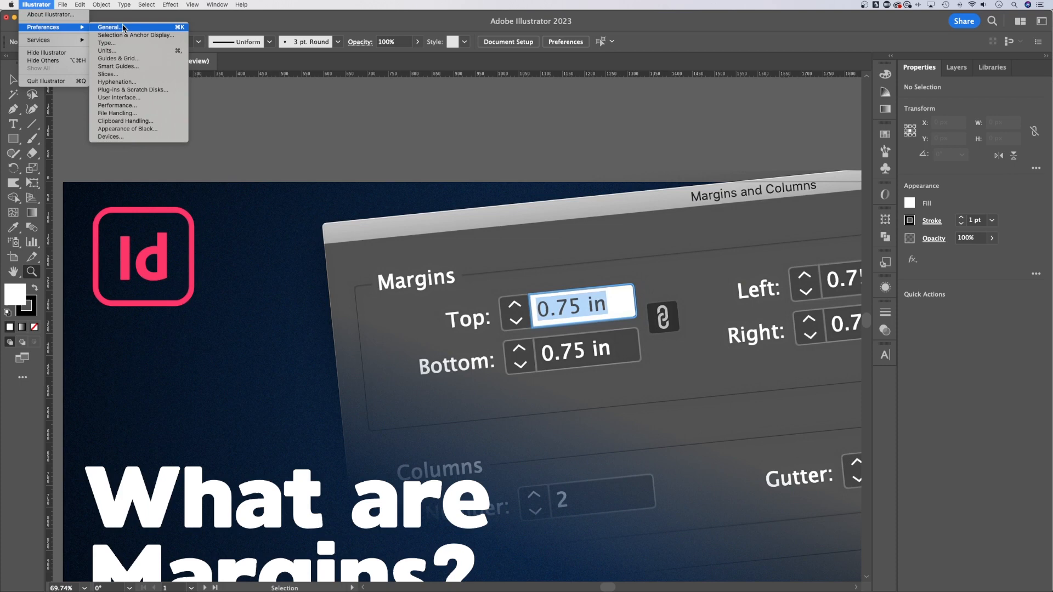
{"action": "left_click", "coordinate": [110, 26]}
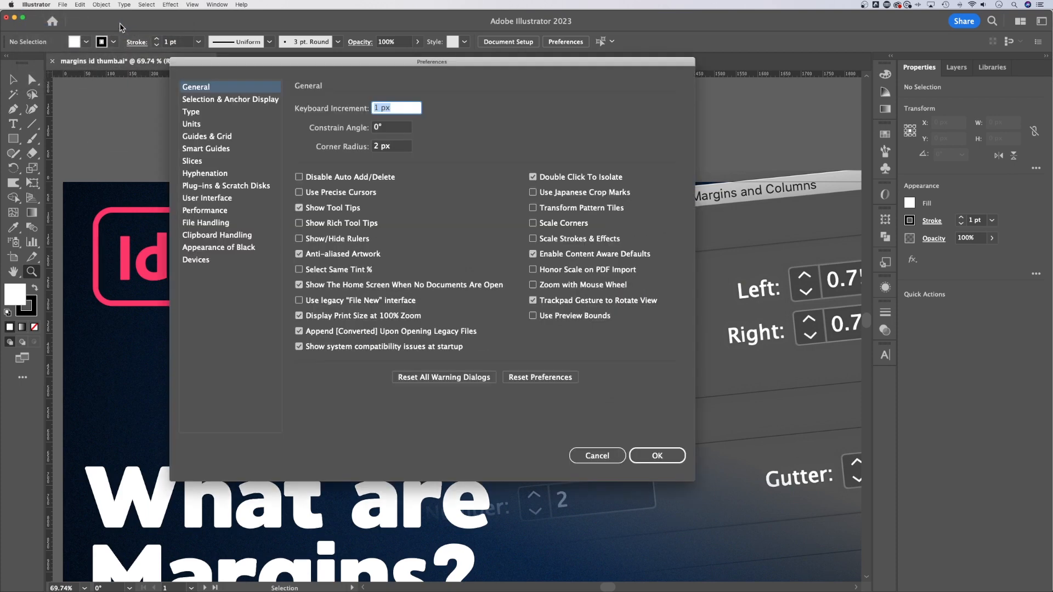
{"action": "mouse_move", "coordinate": [249, 110]}
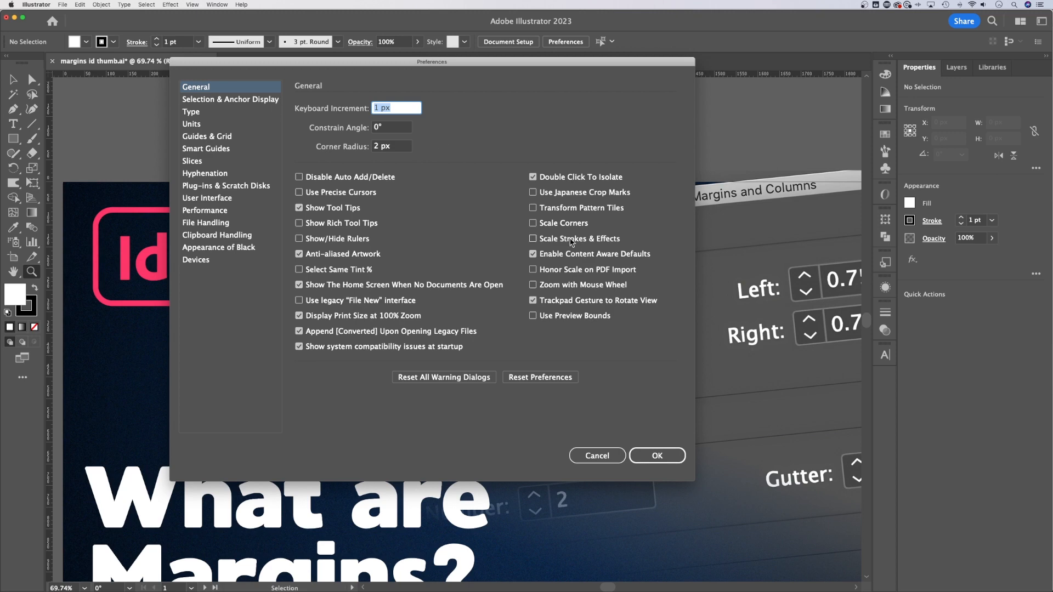
{"action": "mouse_move", "coordinate": [606, 290]}
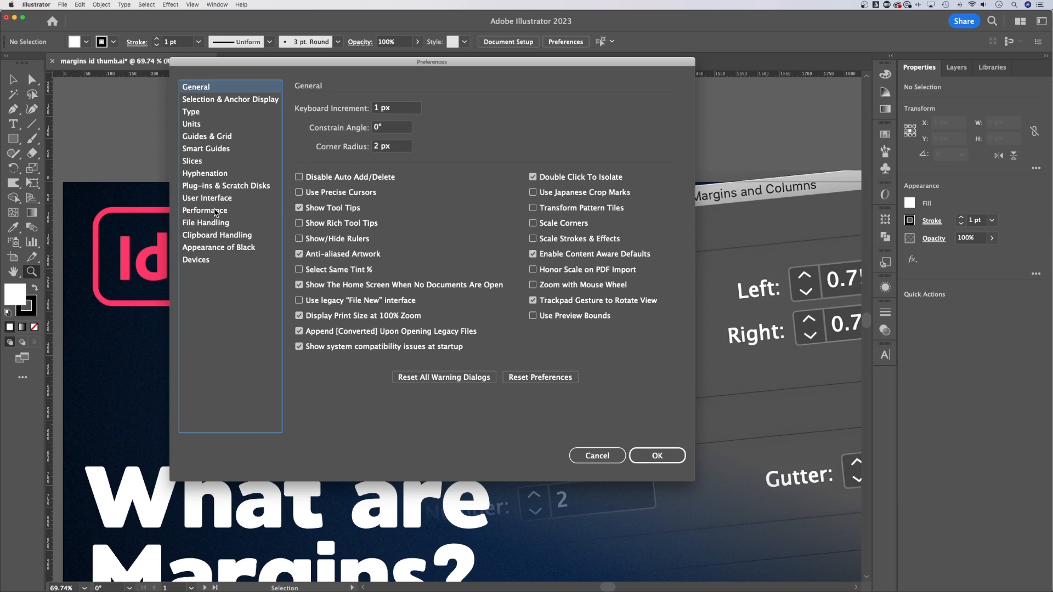
Enable Animated Zoom under Performance preferences and confirm with OK.
{"action": "left_click", "coordinate": [205, 210]}
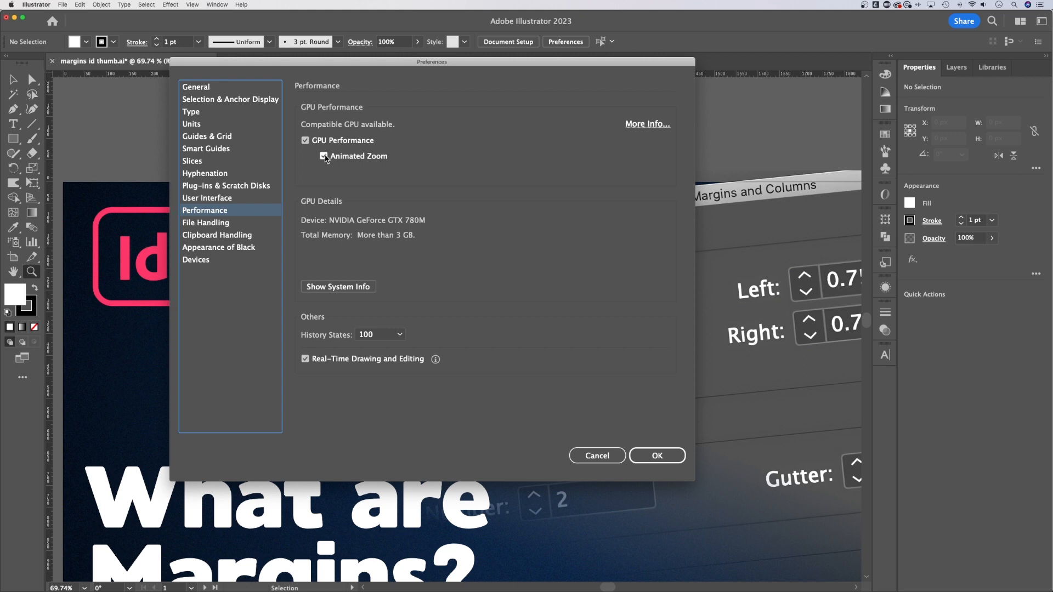
{"action": "left_click", "coordinate": [324, 156]}
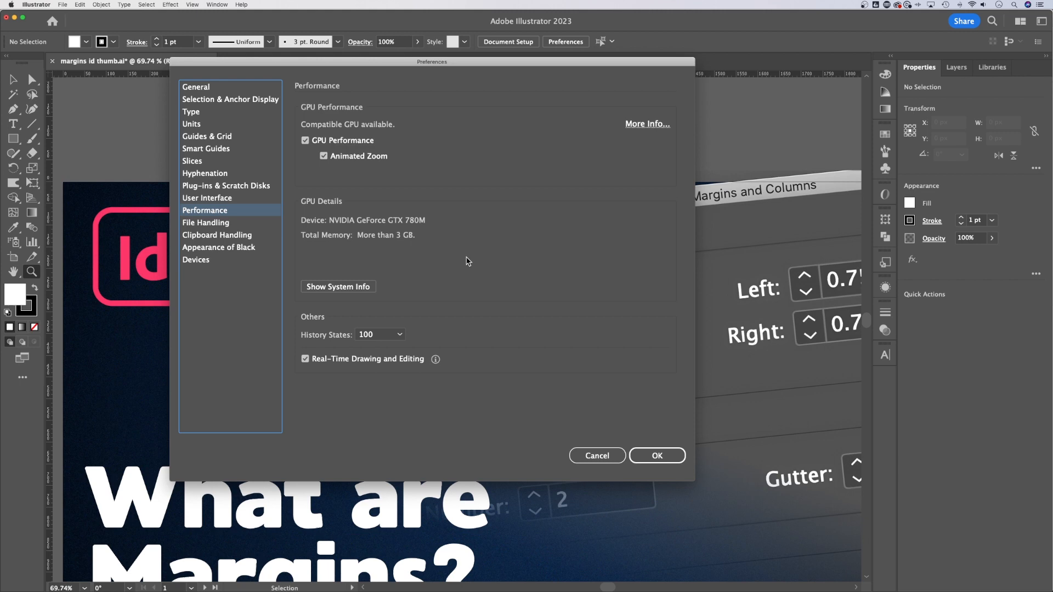
{"action": "left_click", "coordinate": [656, 455]}
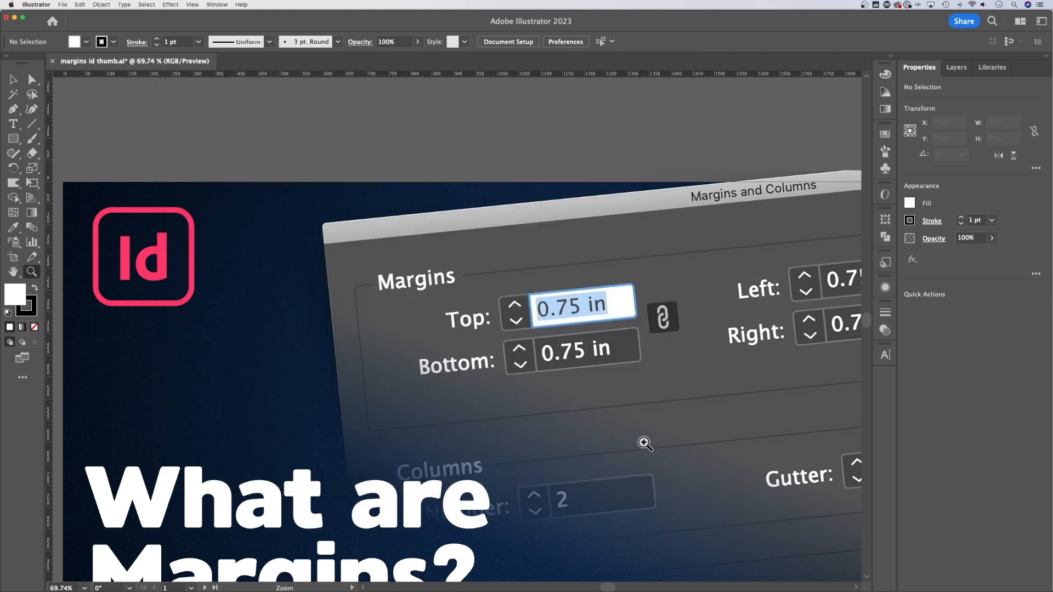
Apply Fit All in Window, then Fit Artboard in Window for the 'What are Margins?' artboard.
{"action": "left_click", "coordinate": [192, 4]}
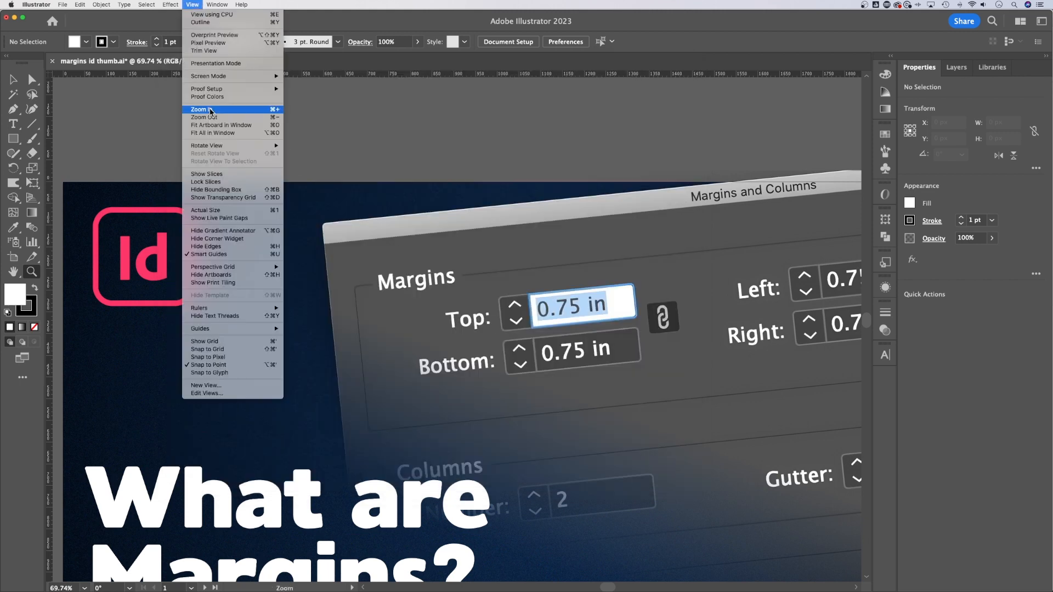
{"action": "mouse_move", "coordinate": [204, 118]}
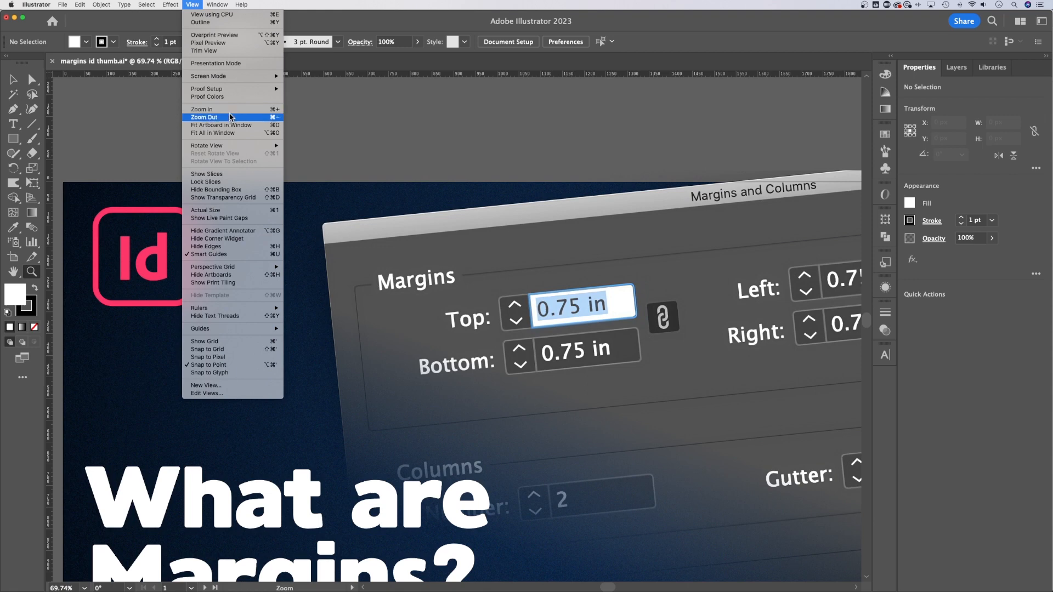
{"action": "mouse_move", "coordinate": [224, 125]}
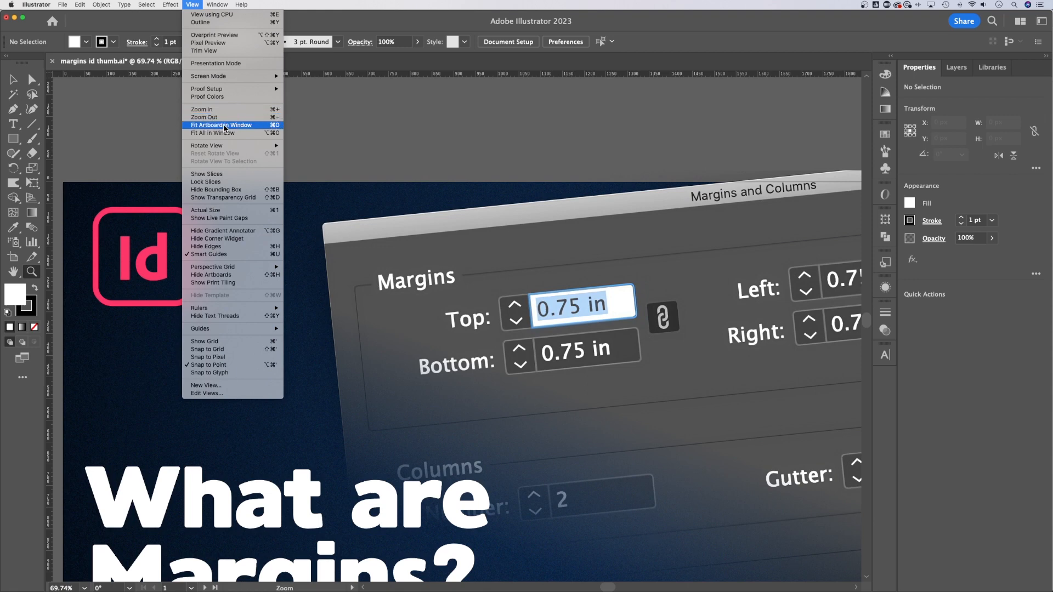
{"action": "mouse_move", "coordinate": [222, 133]}
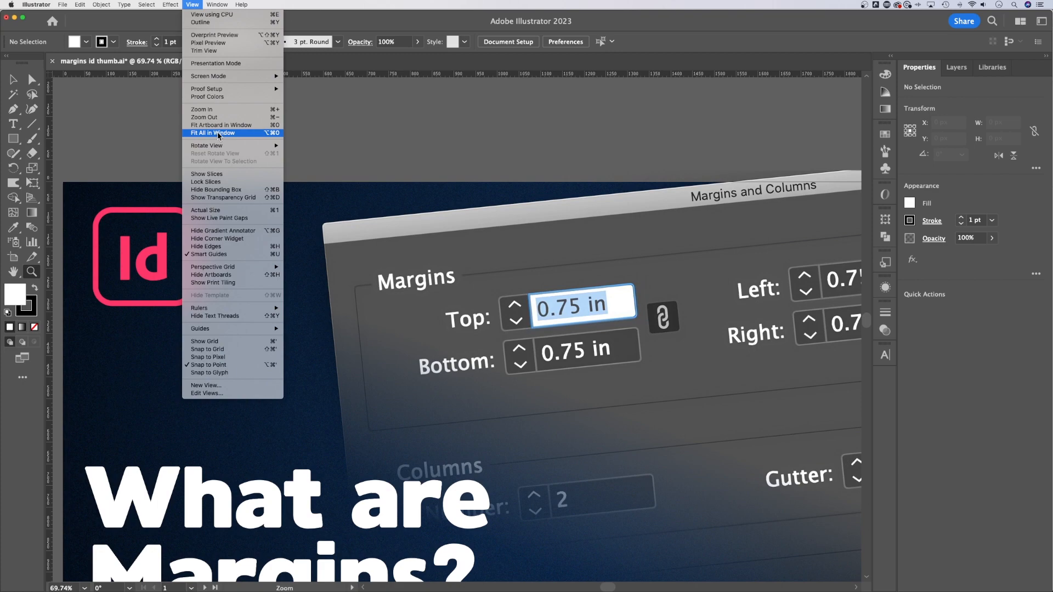
{"action": "left_click", "coordinate": [211, 133]}
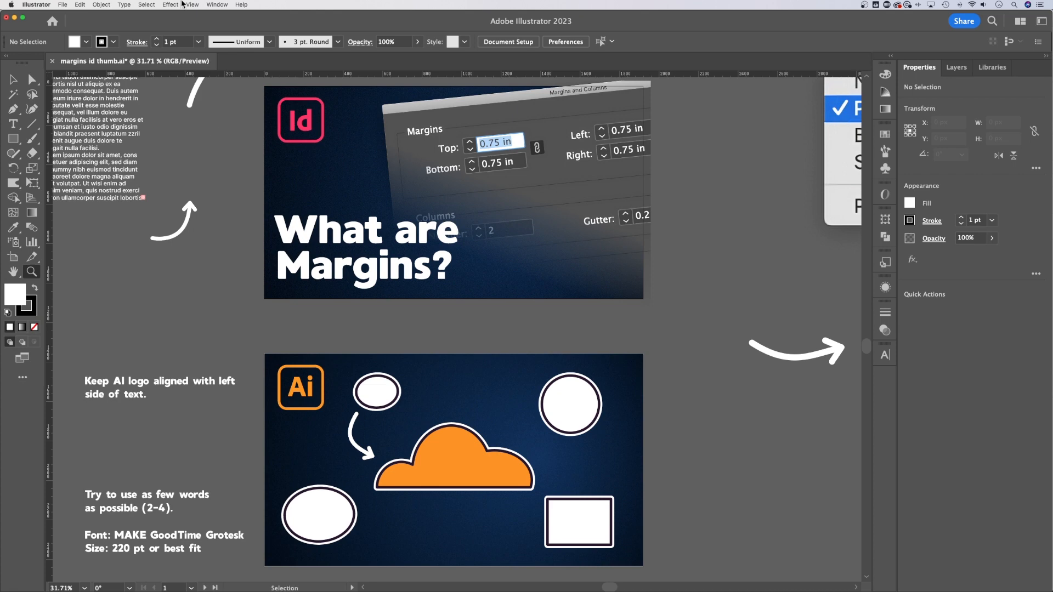
{"action": "left_click", "coordinate": [192, 4]}
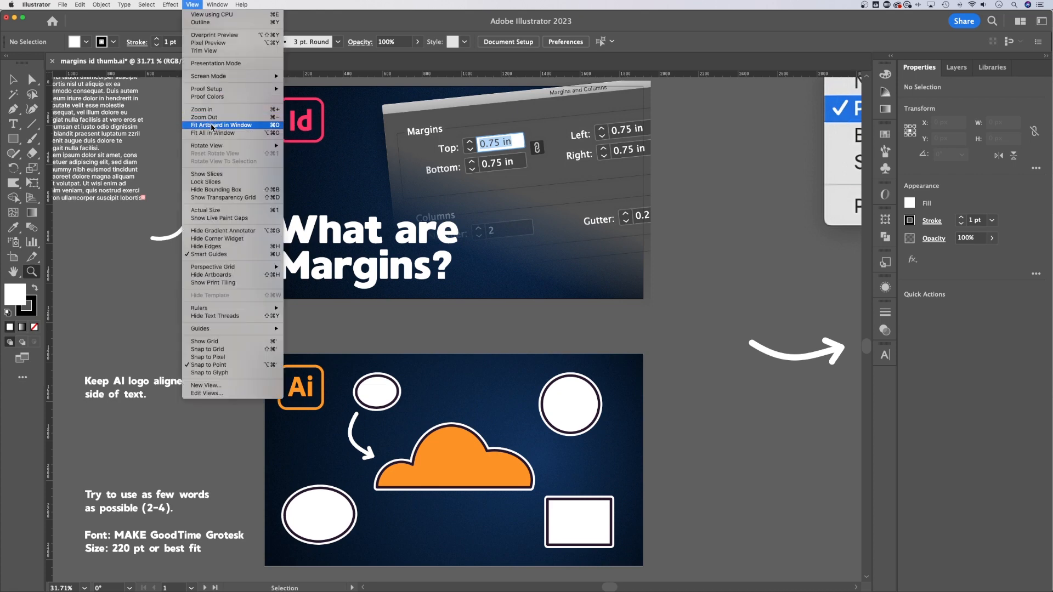
{"action": "mouse_move", "coordinate": [237, 130]}
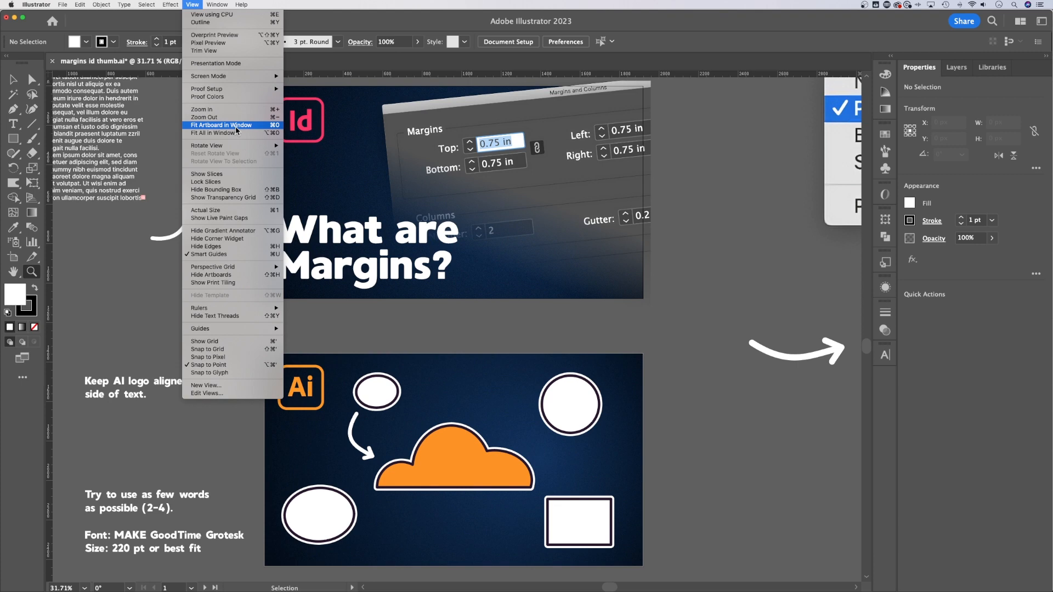
{"action": "left_click", "coordinate": [220, 125]}
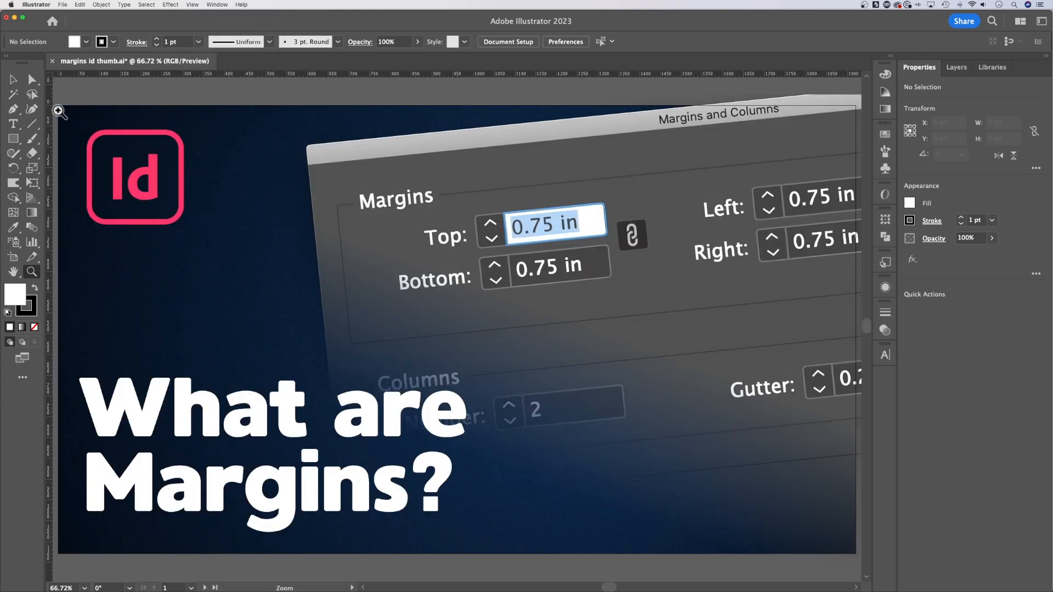
{"action": "mouse_move", "coordinate": [508, 122]}
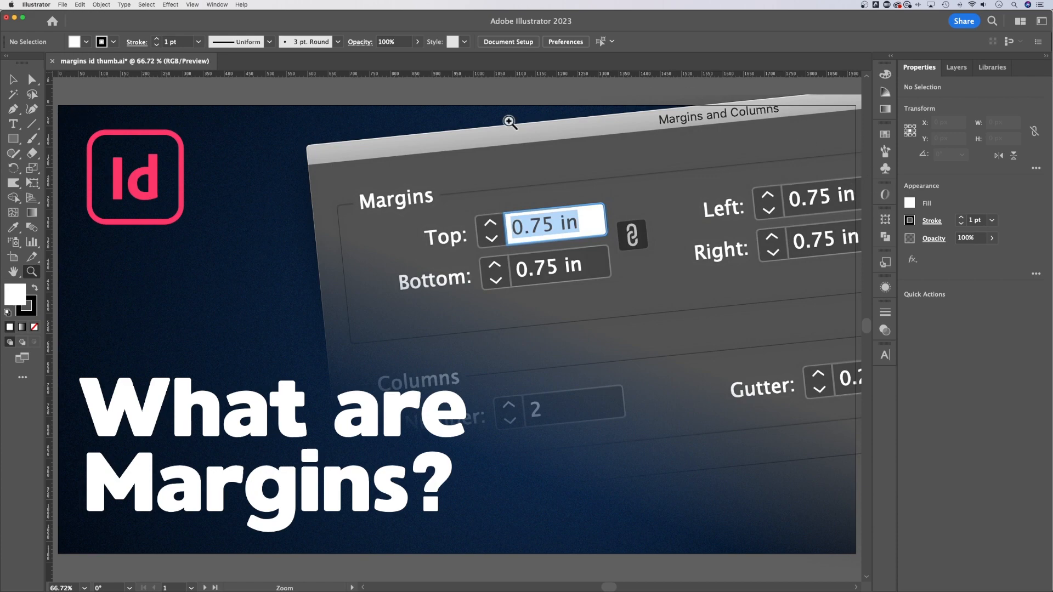
{"action": "mouse_move", "coordinate": [527, 529]}
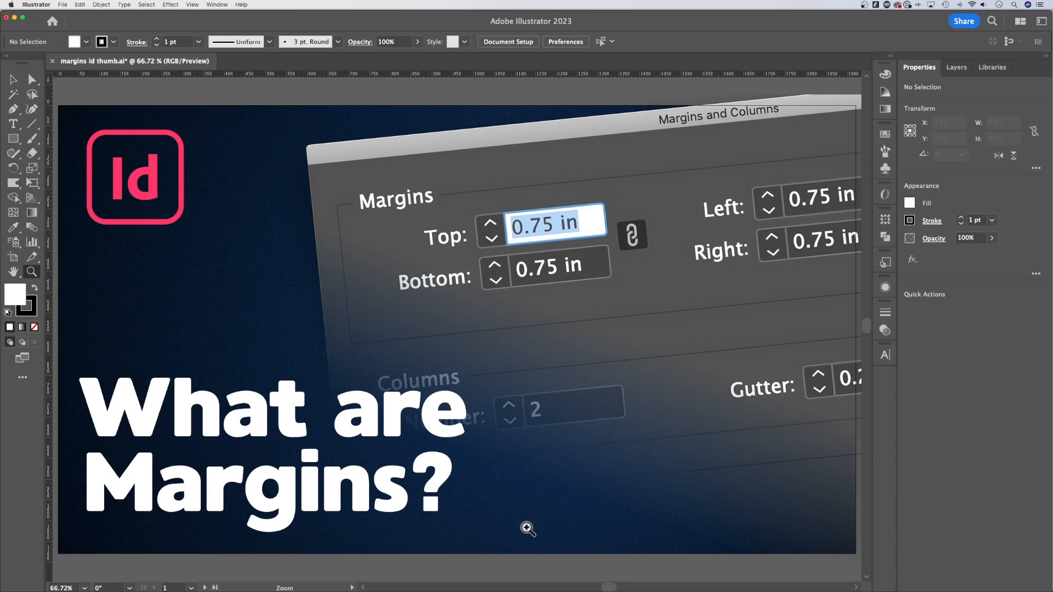